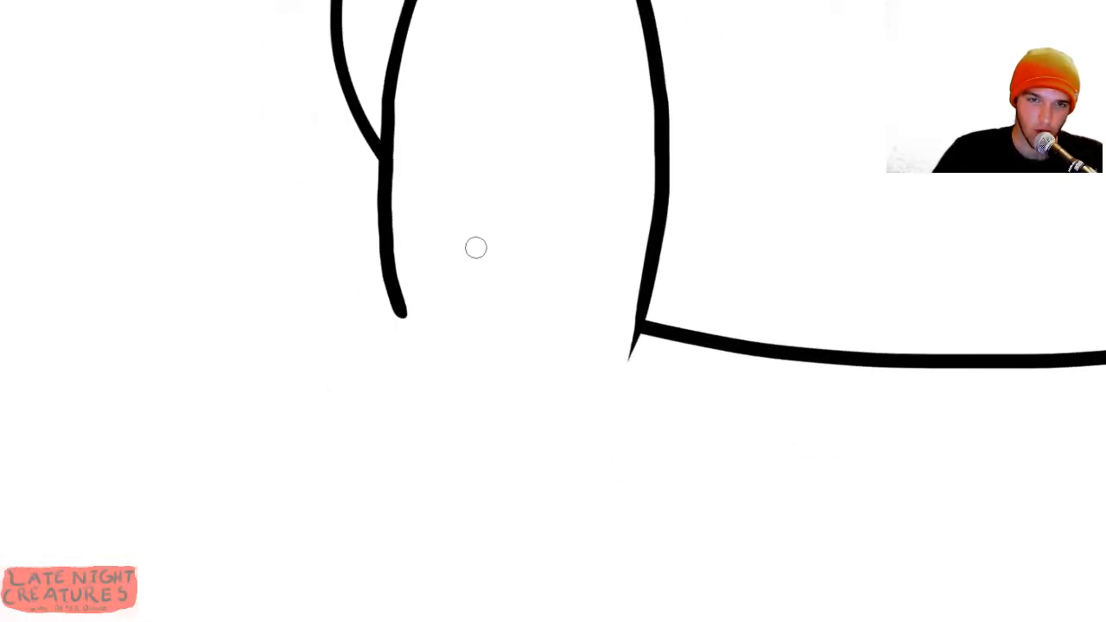
# Ink two bold black outline strokes meeting in a pointed V.
pyautogui.moveTo(476, 216); pyautogui.dragTo(573, 385)
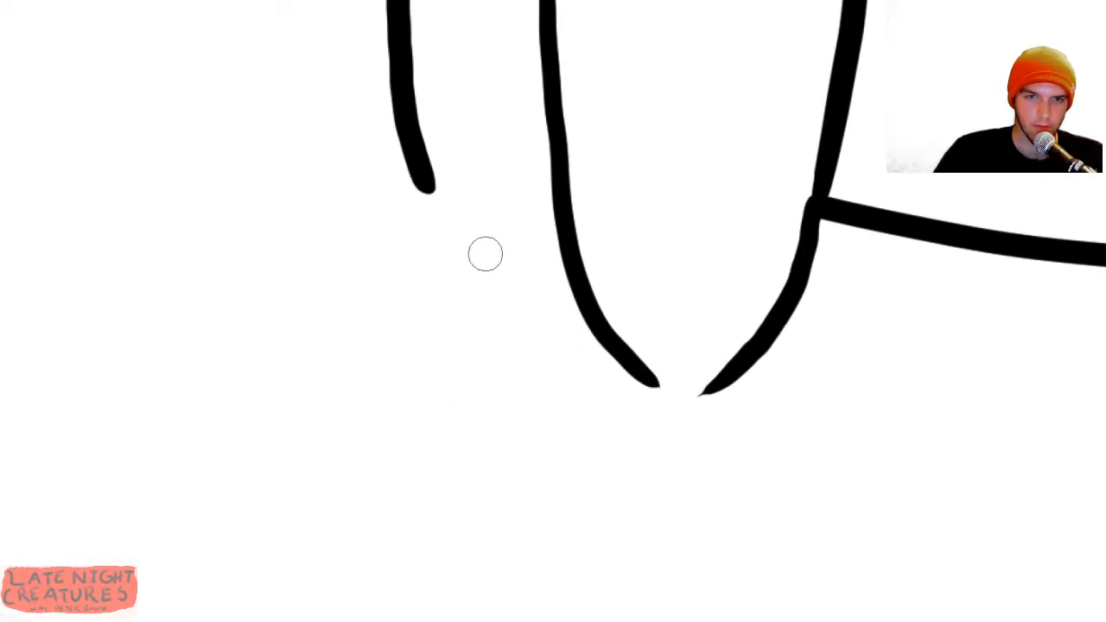
pyautogui.moveTo(474, 234); pyautogui.dragTo(446, 506)
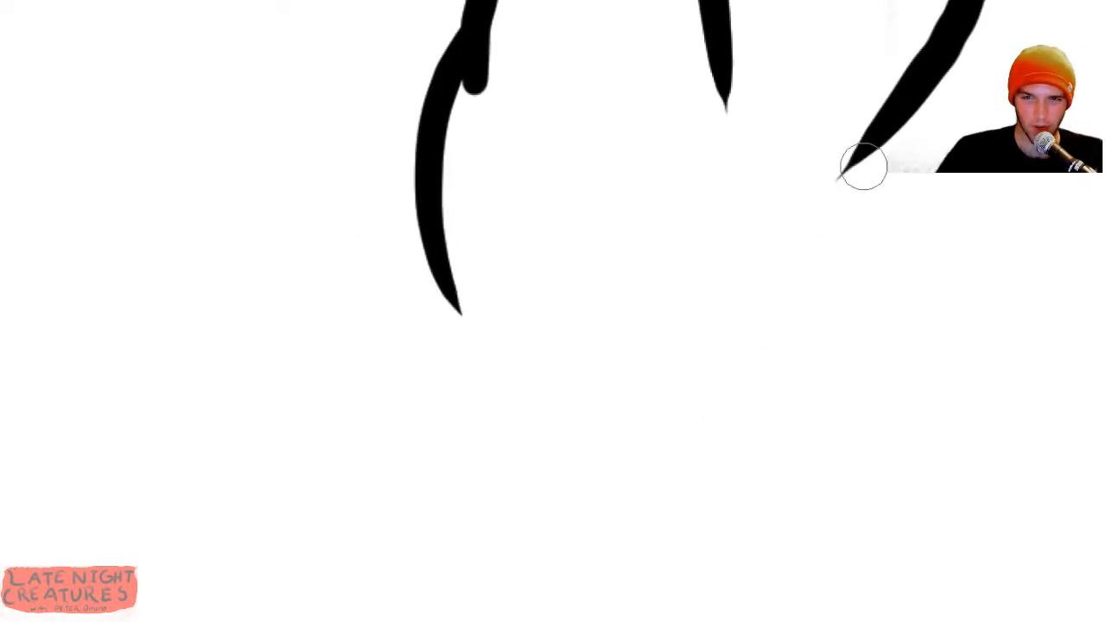
# Draw two tapered black claw-like strokes on the creature.
pyautogui.moveTo(864, 164); pyautogui.dragTo(808, 376)
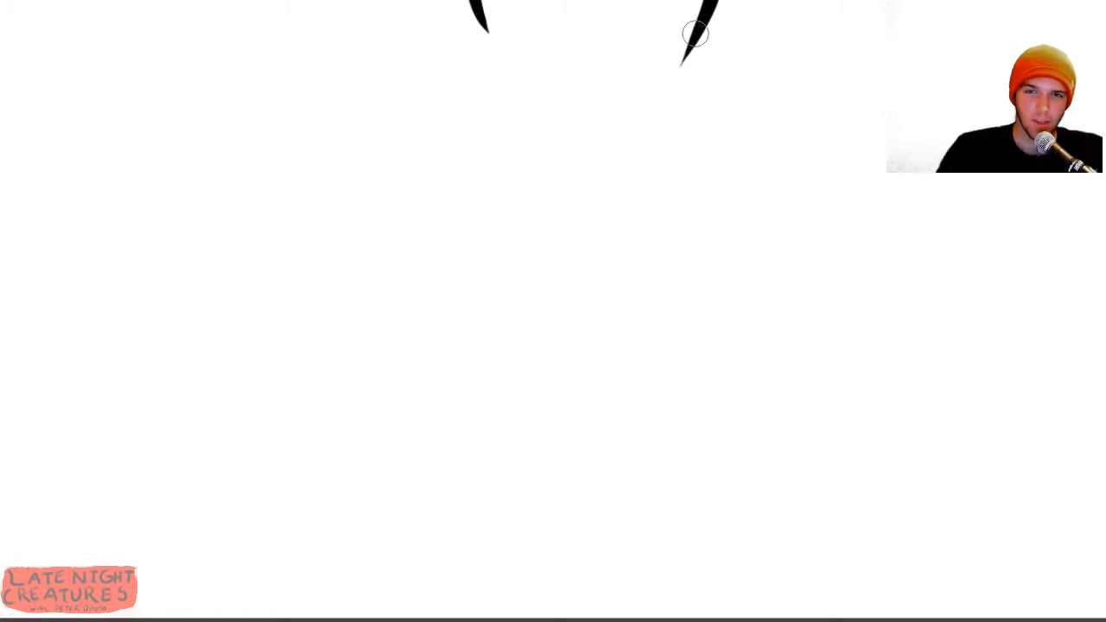
pyautogui.moveTo(695, 35); pyautogui.dragTo(720, 517)
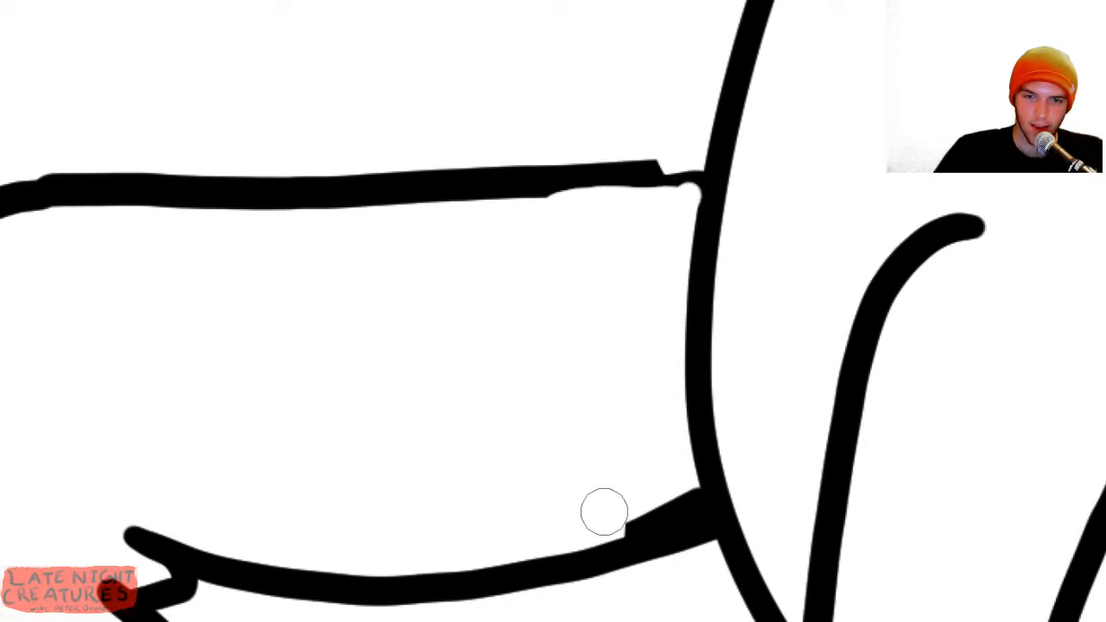
pyautogui.moveTo(673, 503)
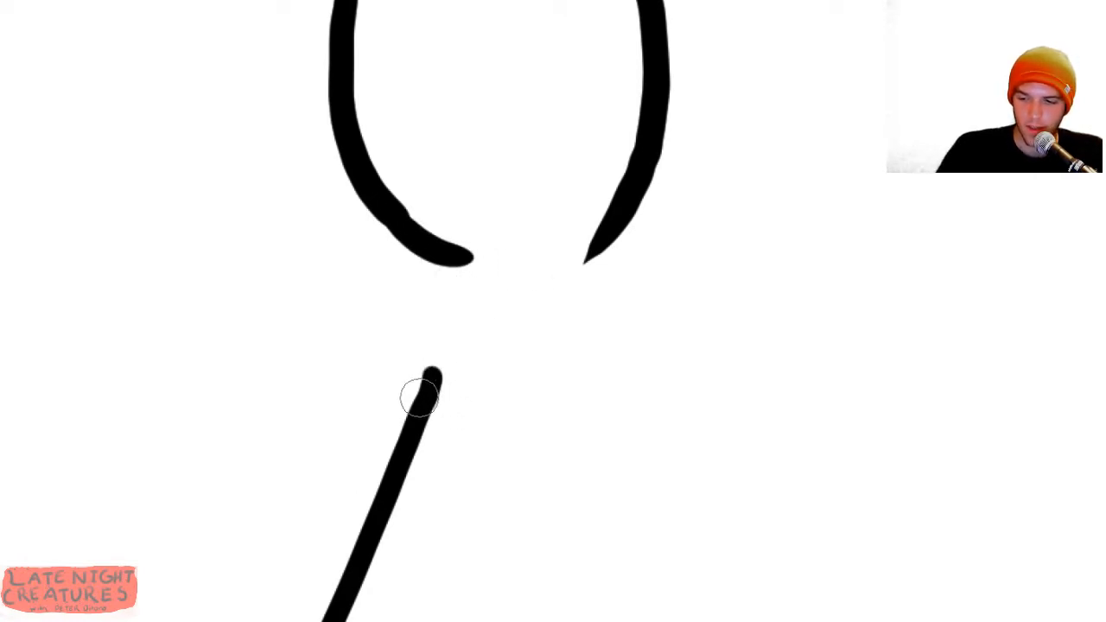
# Ink a long diagonal black line and a short stroke on the head outline.
pyautogui.moveTo(419, 398); pyautogui.dragTo(441, 345)
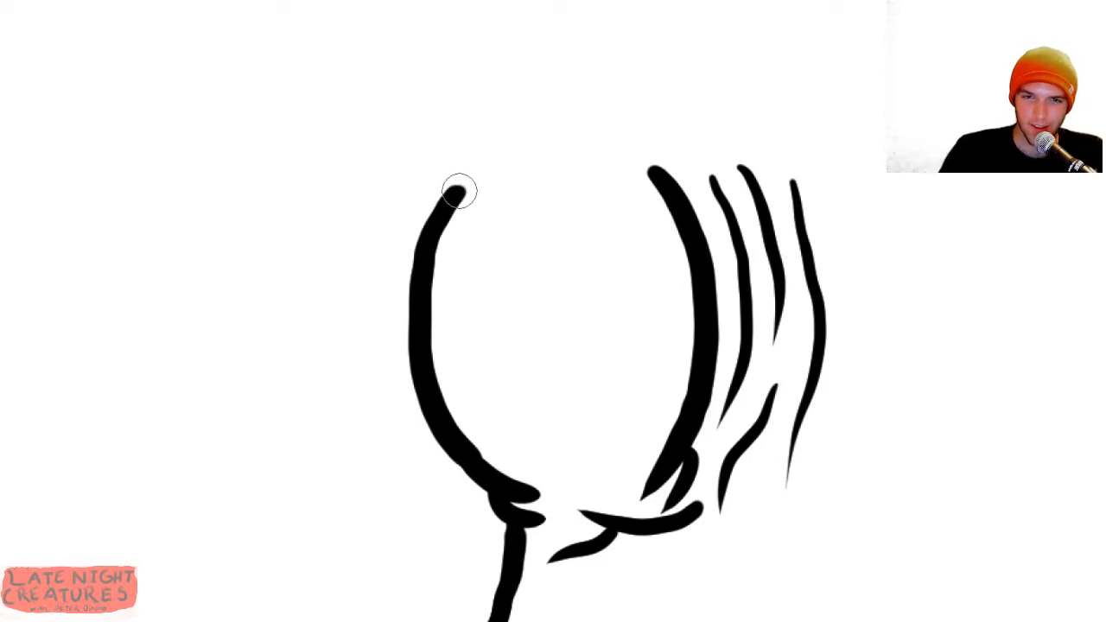
pyautogui.moveTo(454, 194); pyautogui.dragTo(501, 168)
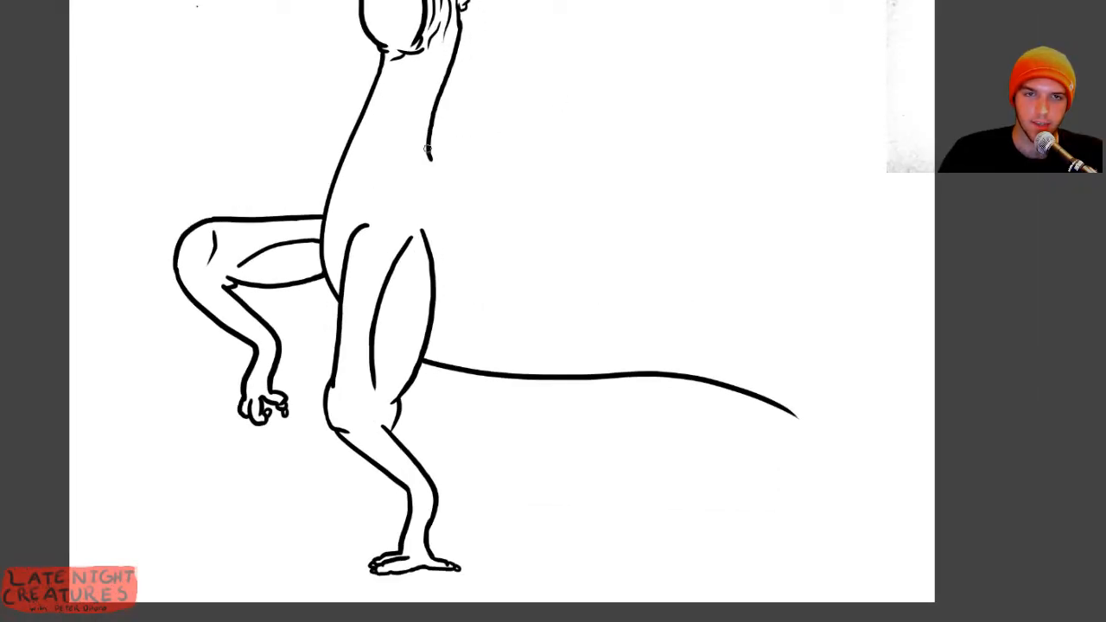
# Extend the back line along the top of the tail to its tip.
pyautogui.moveTo(428, 149); pyautogui.dragTo(506, 191)
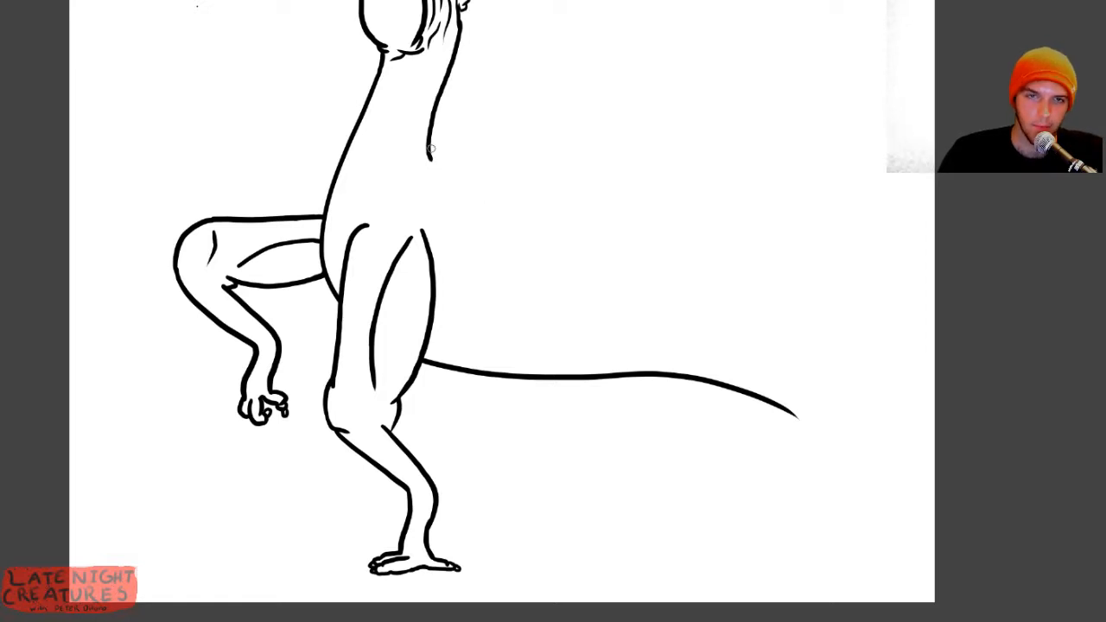
pyautogui.moveTo(429, 147); pyautogui.dragTo(532, 292)
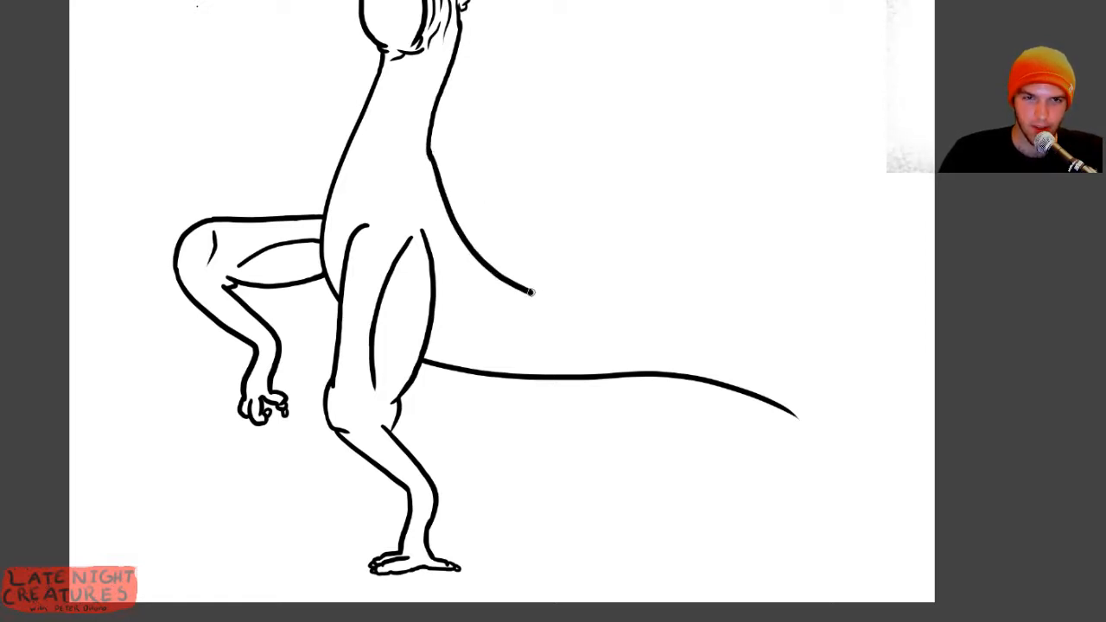
pyautogui.moveTo(527, 291); pyautogui.dragTo(765, 367)
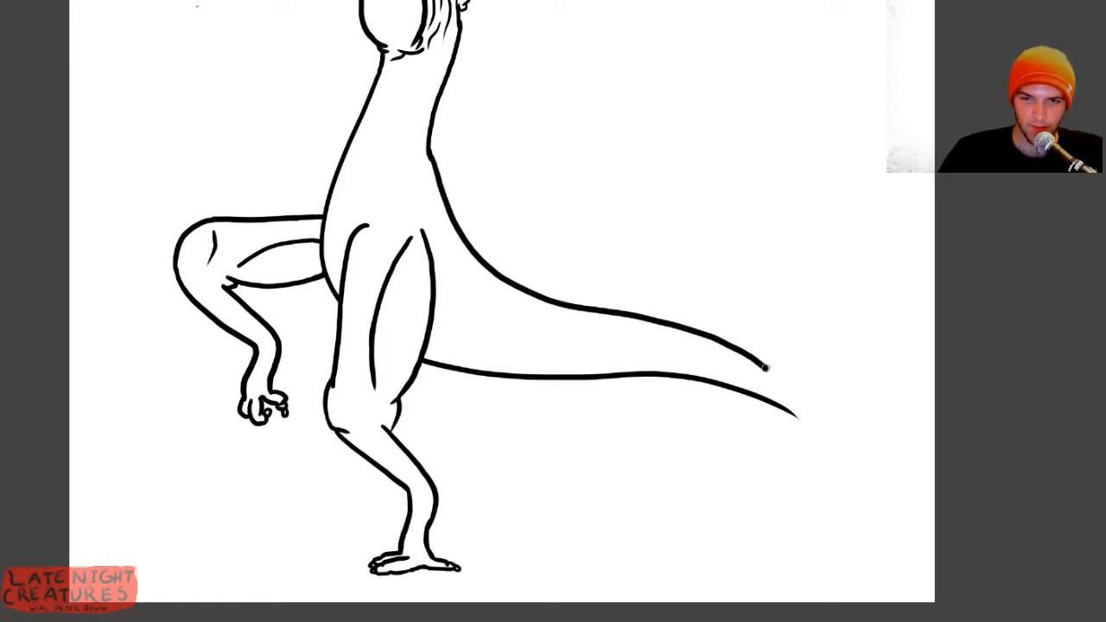
pyautogui.moveTo(761, 367); pyautogui.dragTo(795, 419)
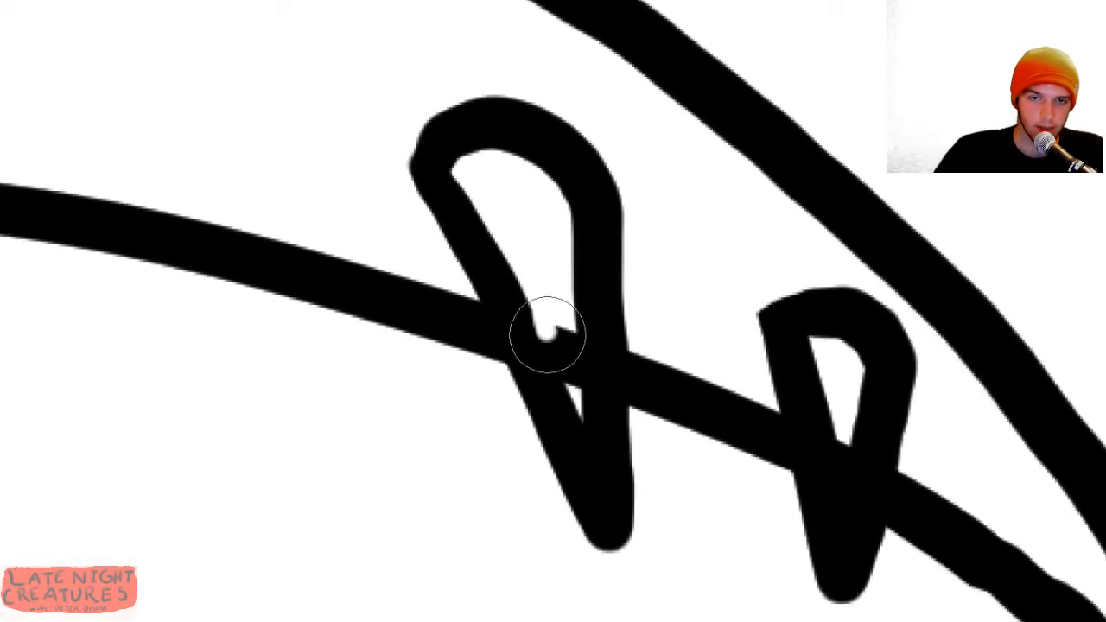
# Ink a looped spike across the thick line.
pyautogui.moveTo(549, 332); pyautogui.dragTo(575, 406)
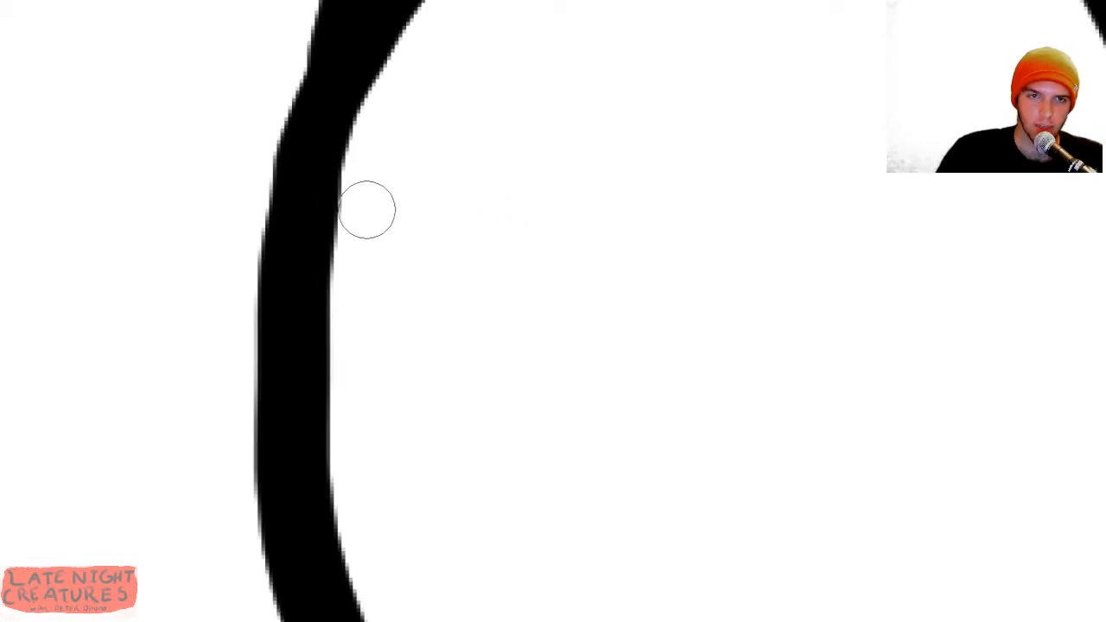
# Draw the thick curved face outline, then add brow and eye strokes.
pyautogui.moveTo(367, 212); pyautogui.dragTo(457, 159)
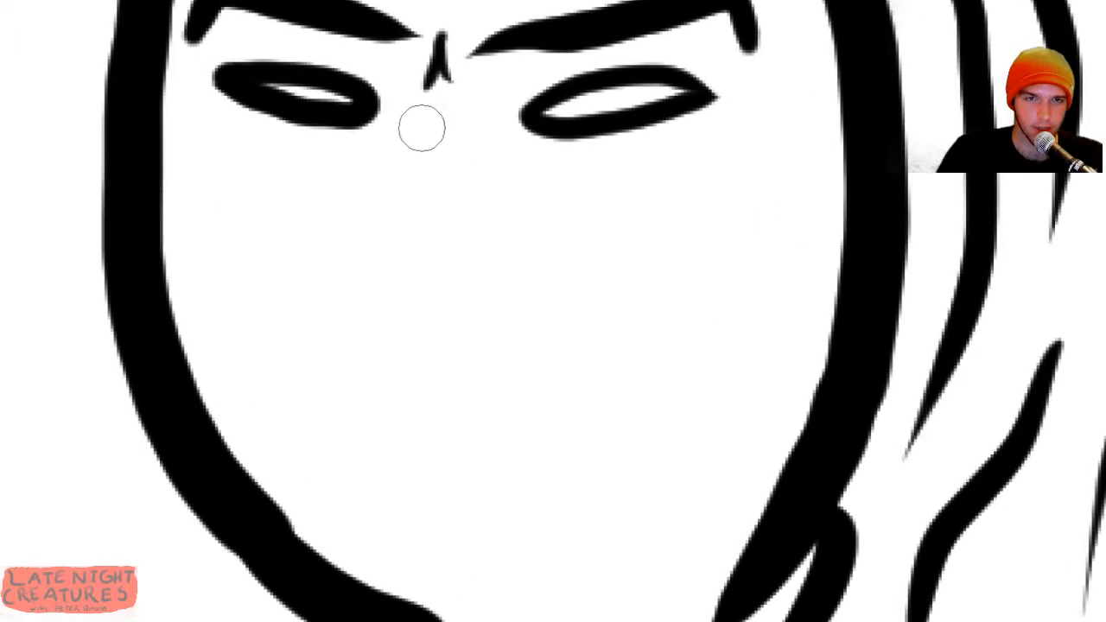
pyautogui.moveTo(423, 121); pyautogui.dragTo(478, 257)
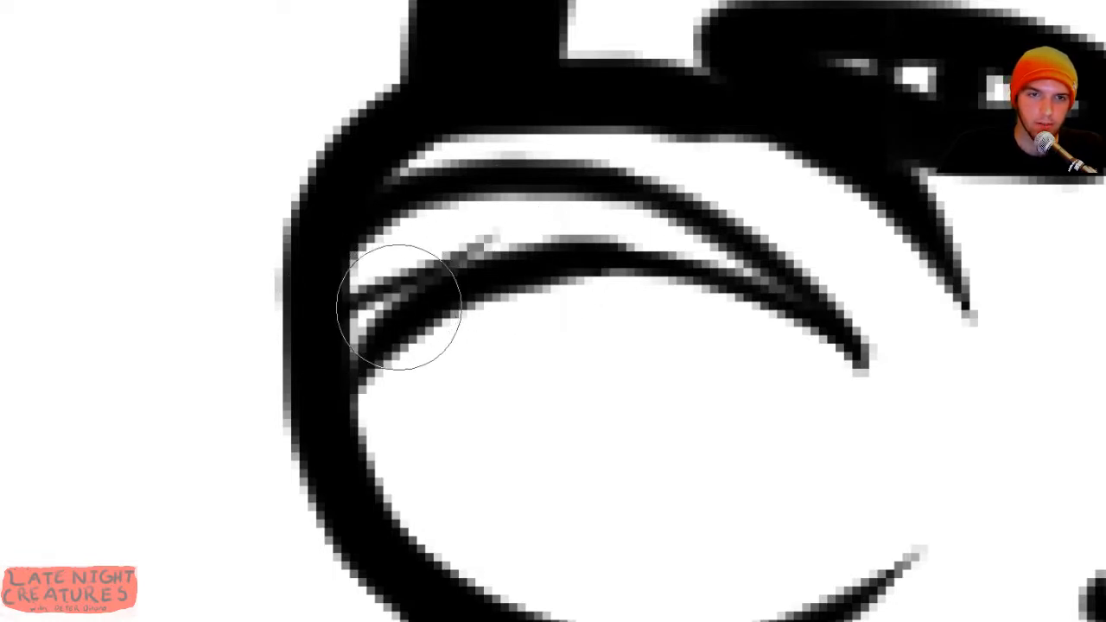
# Add two thin curved strokes inside the face outline.
pyautogui.moveTo(397, 307); pyautogui.dragTo(562, 230)
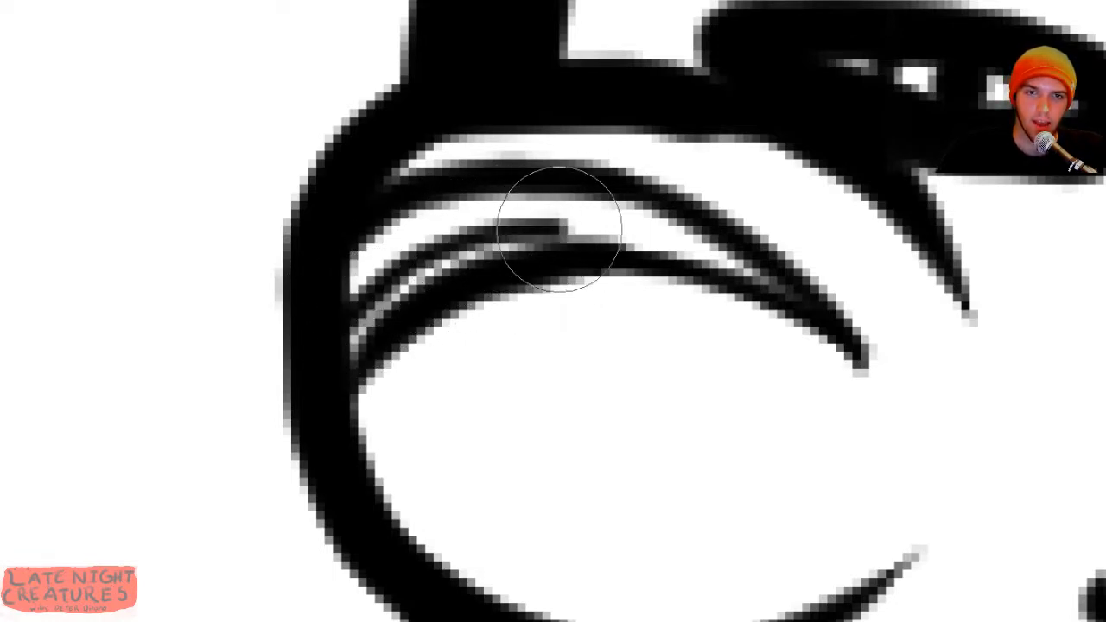
pyautogui.moveTo(561, 229); pyautogui.dragTo(385, 307)
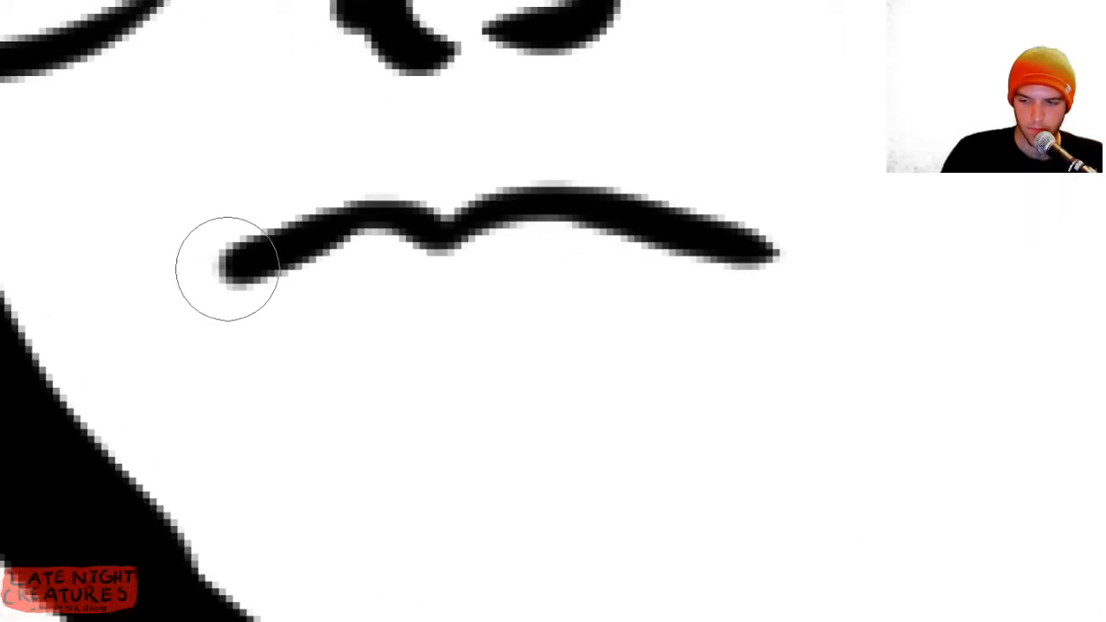
# Draw the upper lip line and the lower lip below the nose.
pyautogui.moveTo(226, 268); pyautogui.dragTo(344, 279)
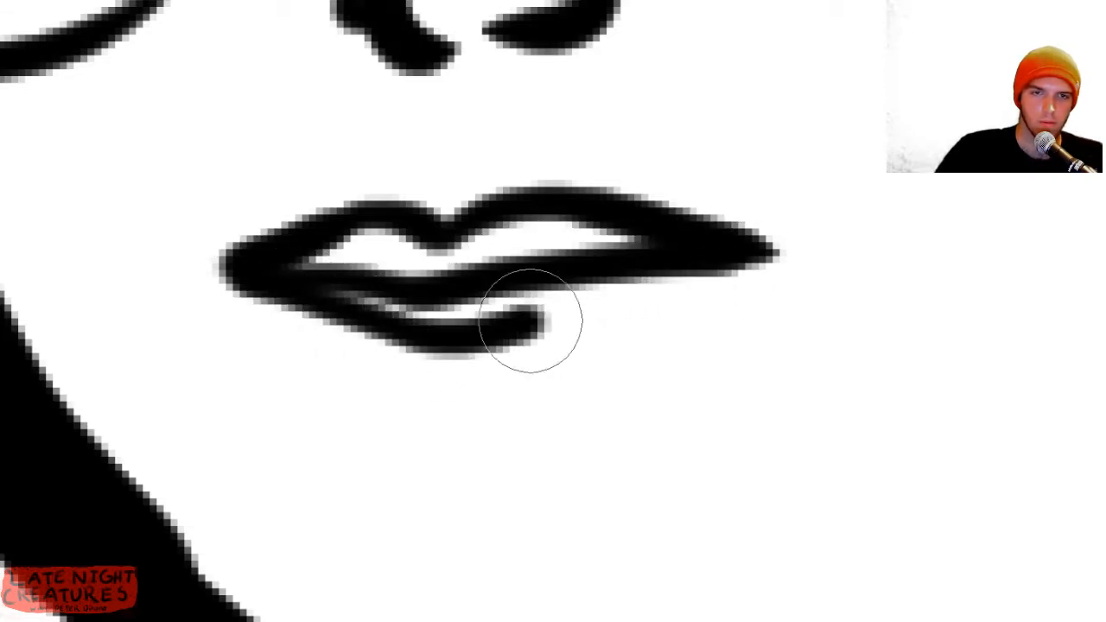
pyautogui.moveTo(532, 320); pyautogui.dragTo(255, 268)
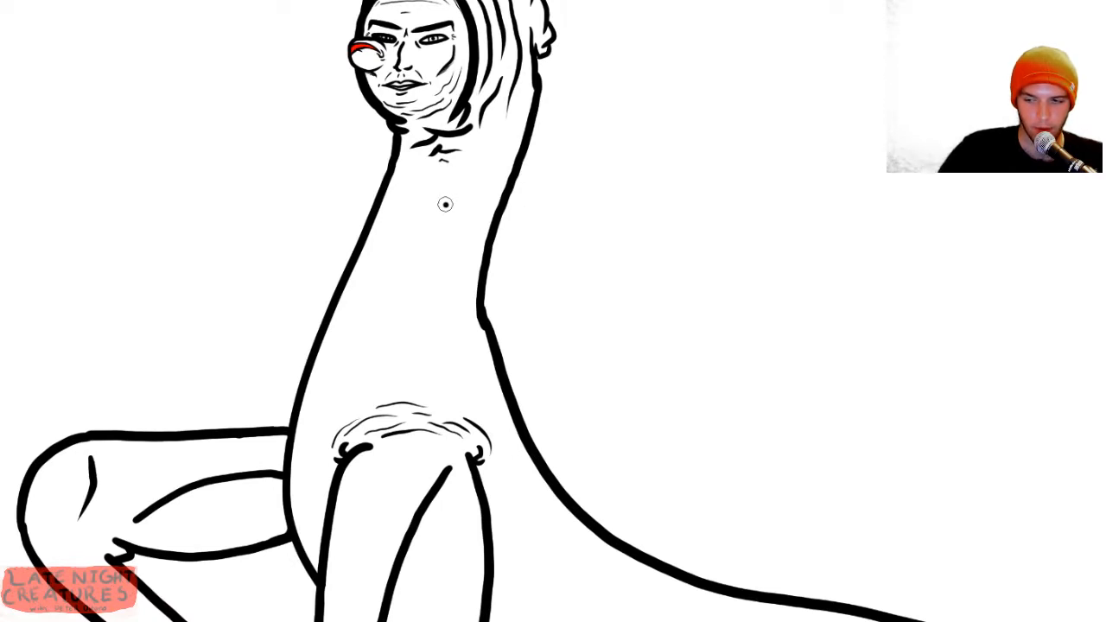
# Draw the arm's upper outline, rounded end, and forearm underside.
pyautogui.moveTo(445, 205); pyautogui.dragTo(1002, 216)
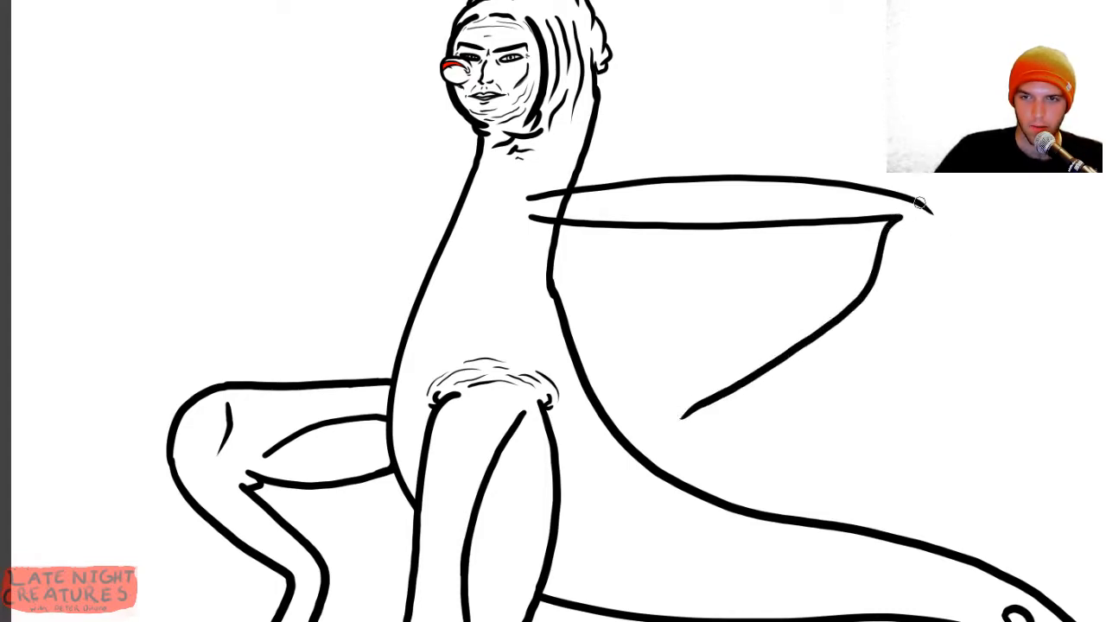
pyautogui.moveTo(916, 203); pyautogui.dragTo(937, 226)
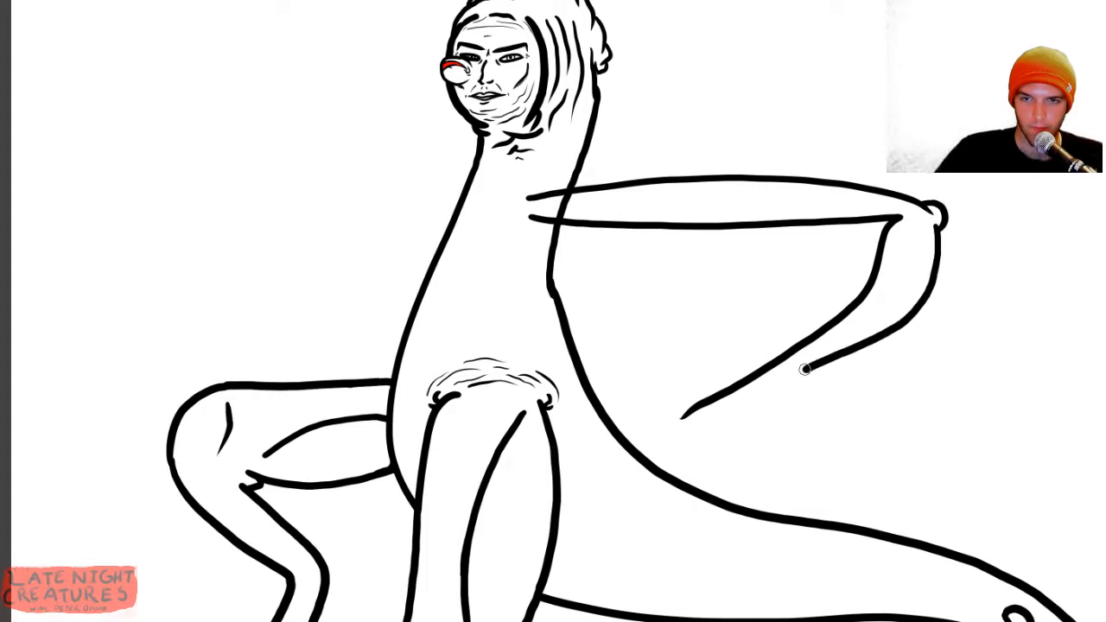
pyautogui.moveTo(808, 369); pyautogui.dragTo(672, 461)
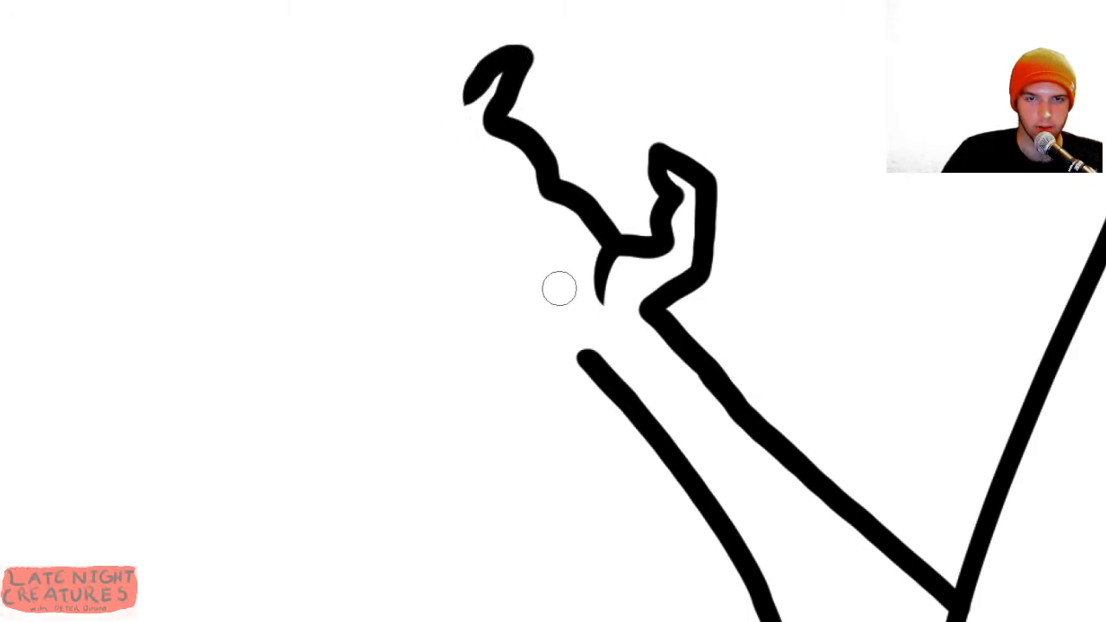
# Add curling fingers, the outer hand edge, and a palm crease line.
pyautogui.moveTo(562, 294); pyautogui.dragTo(424, 251)
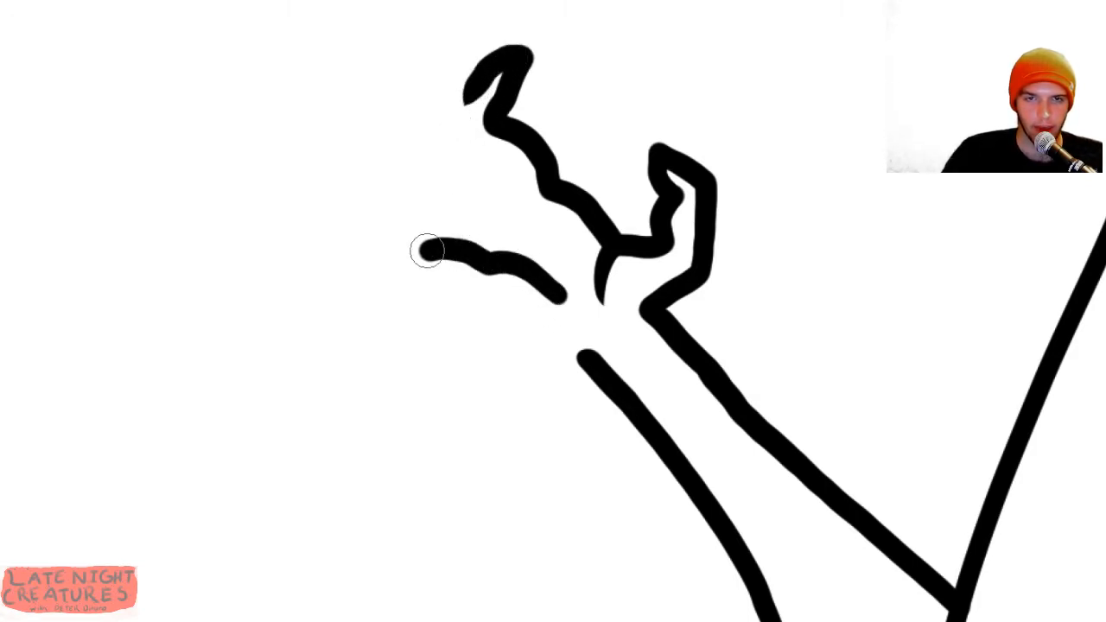
pyautogui.moveTo(428, 250); pyautogui.dragTo(450, 181)
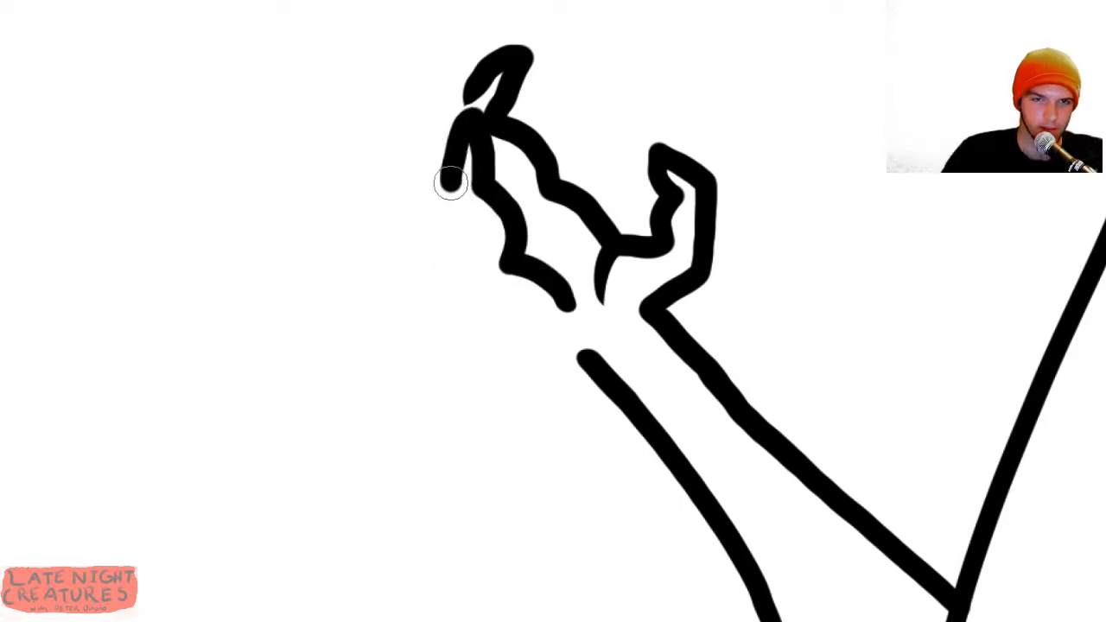
pyautogui.moveTo(449, 182); pyautogui.dragTo(562, 337)
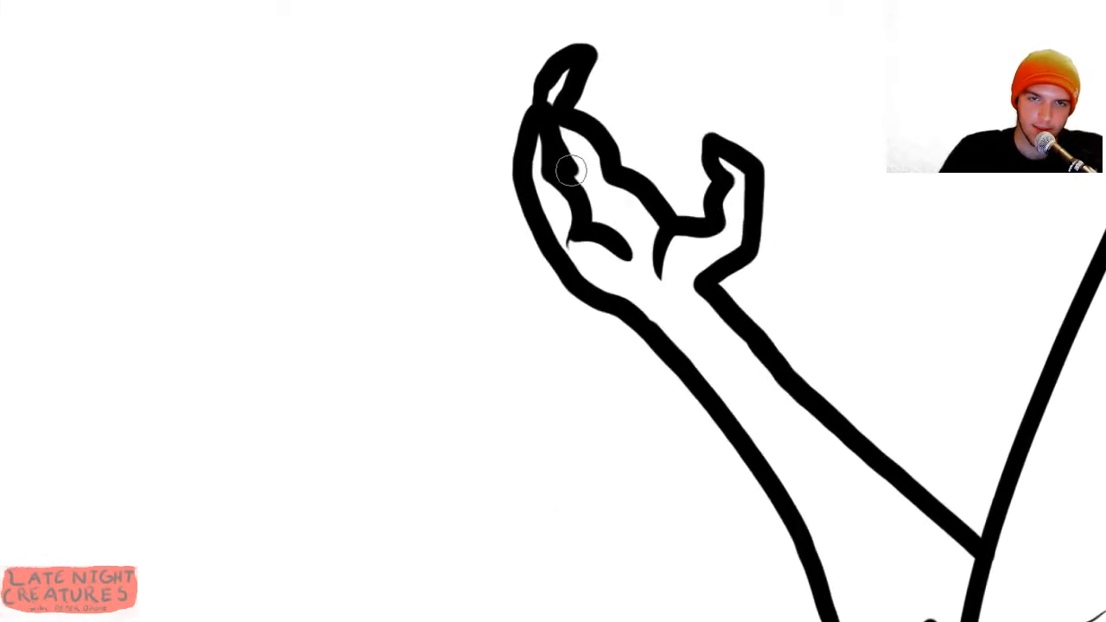
pyautogui.moveTo(572, 171); pyautogui.dragTo(627, 251)
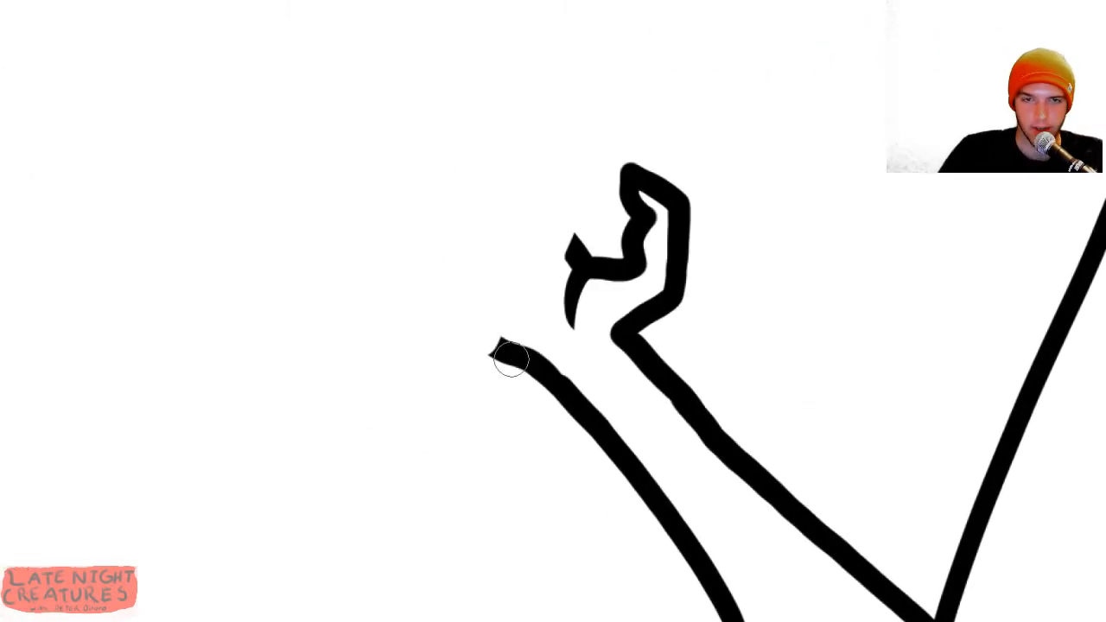
# Ink the hand and palm contour in thick black, then the long top hooked claw finger.
pyautogui.moveTo(510, 359); pyautogui.dragTo(256, 118)
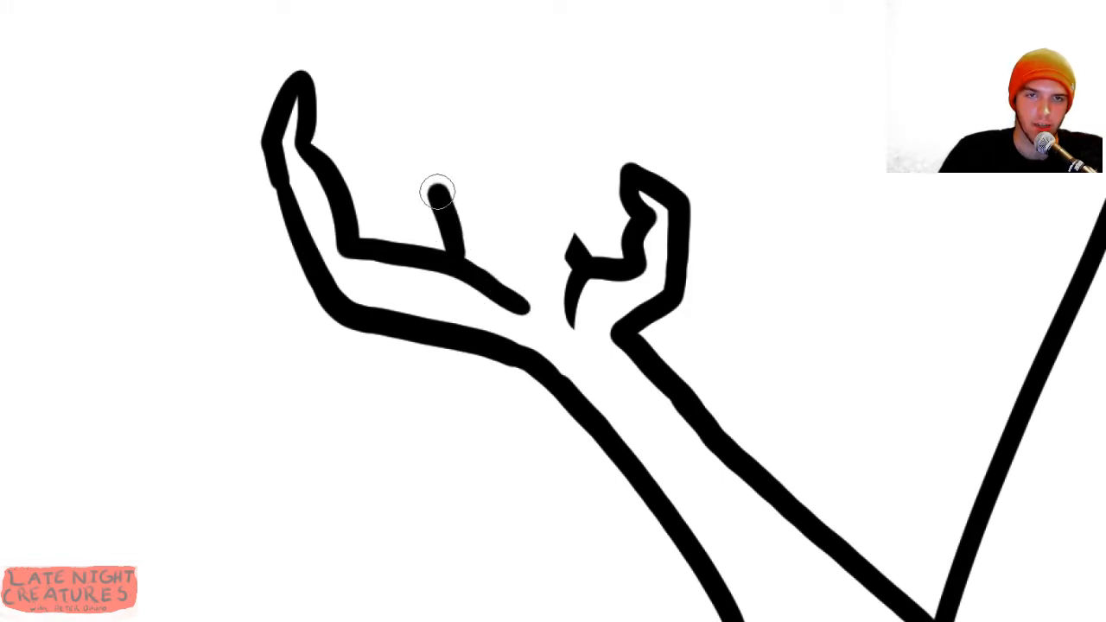
pyautogui.moveTo(436, 192); pyautogui.dragTo(541, 15)
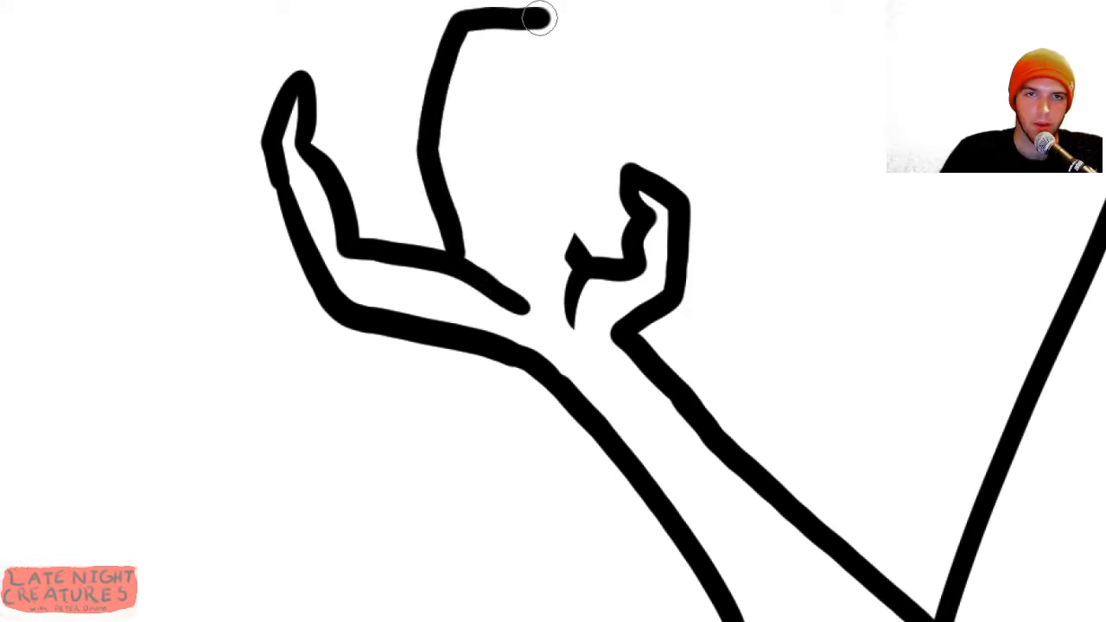
pyautogui.moveTo(536, 17); pyautogui.dragTo(480, 138)
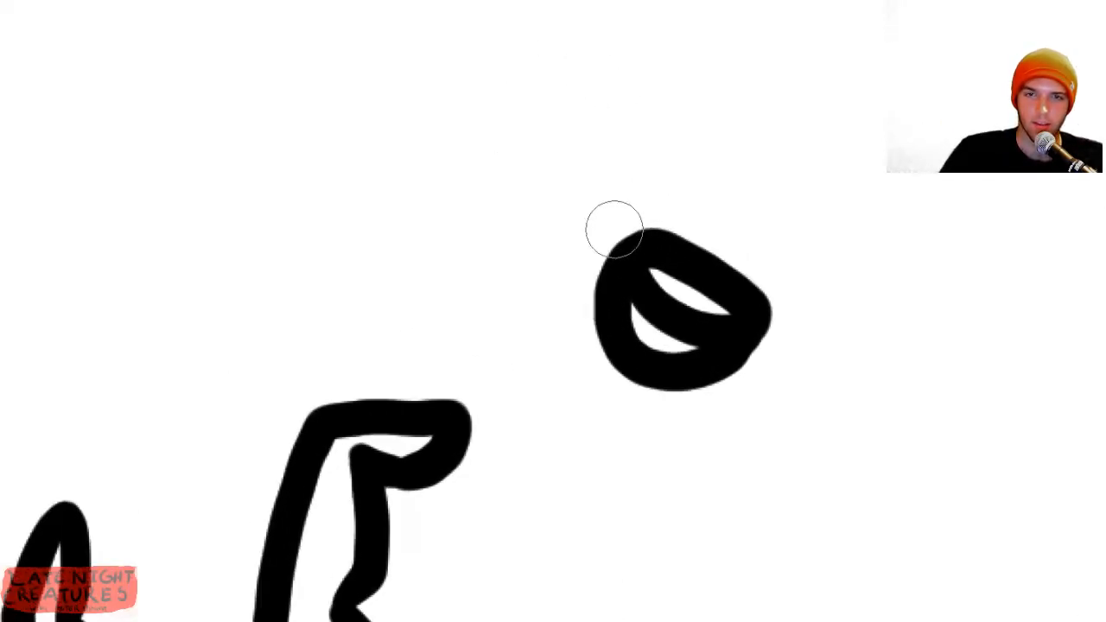
# Brush one bold black rounded stroke above the bent finger-like outline.
pyautogui.moveTo(613, 229); pyautogui.dragTo(791, 35)
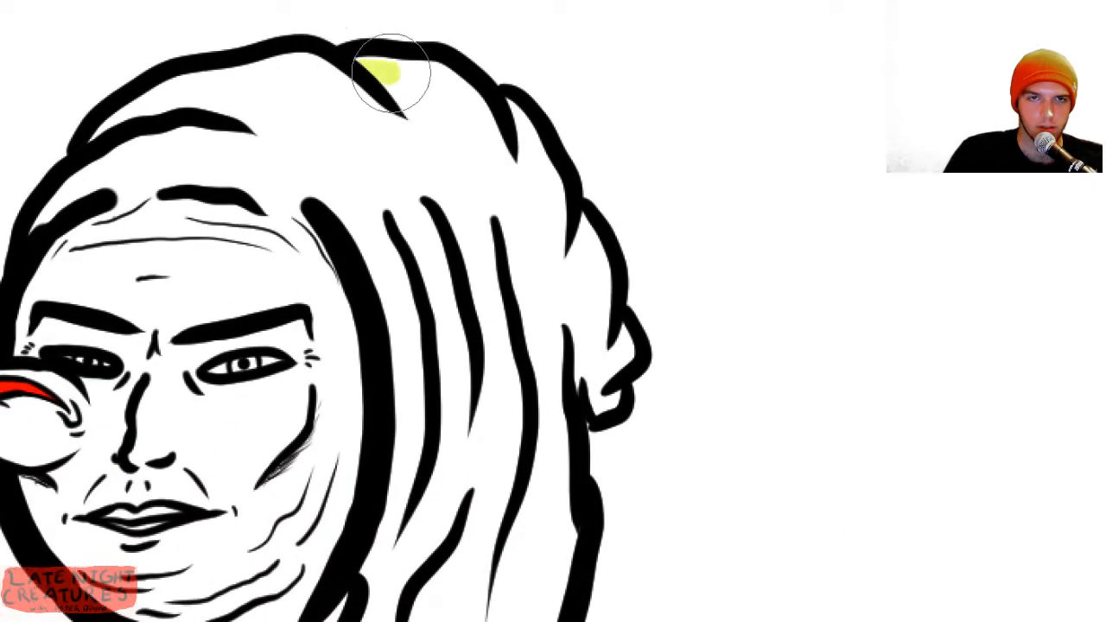
# Paint lime-yellow strokes from the hood top down its right side and outer edge.
pyautogui.moveTo(391, 74); pyautogui.dragTo(510, 104)
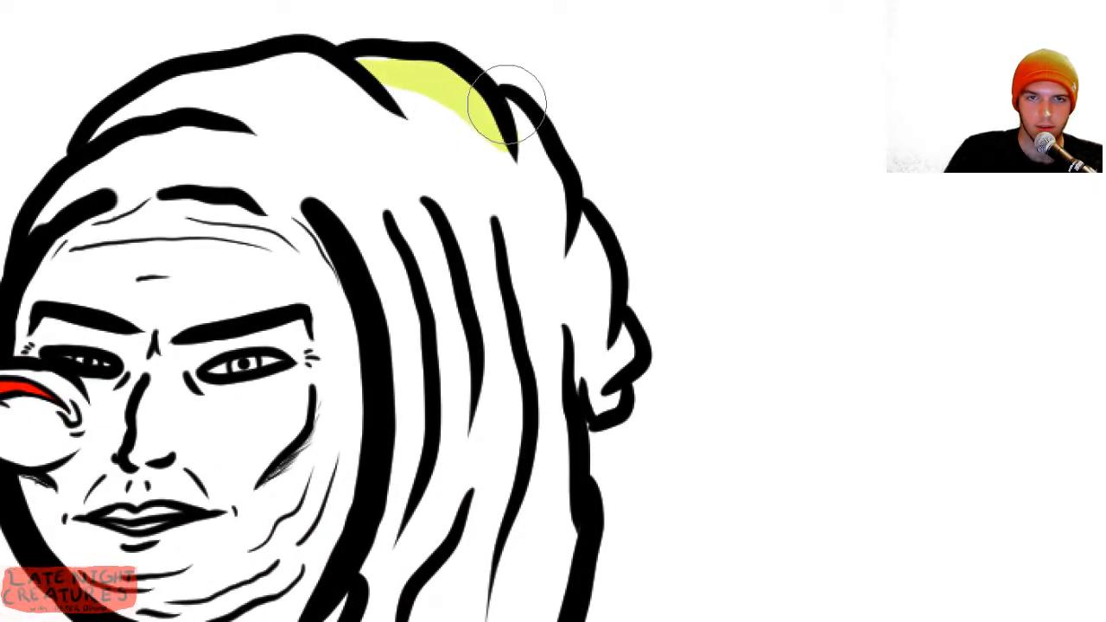
pyautogui.moveTo(505, 104); pyautogui.dragTo(567, 216)
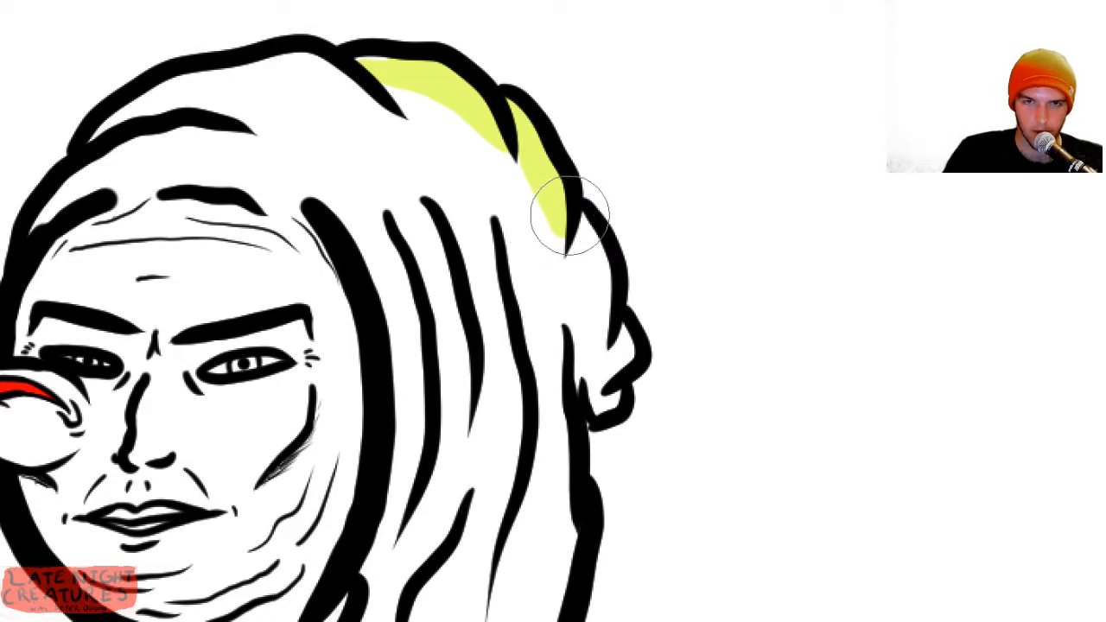
pyautogui.moveTo(567, 216); pyautogui.dragTo(606, 337)
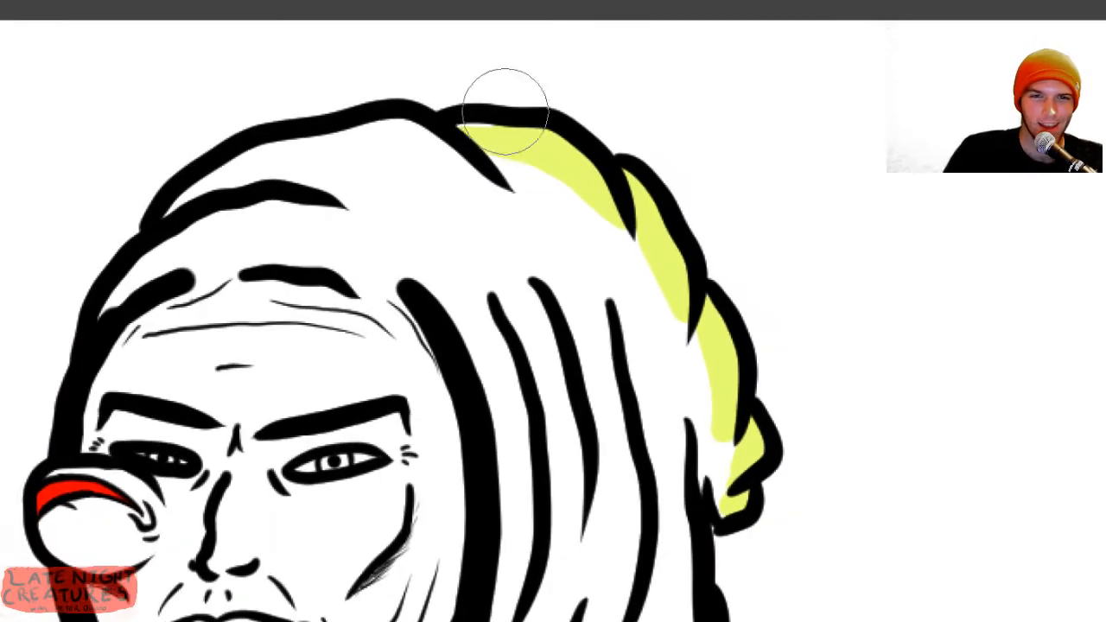
pyautogui.moveTo(506, 111); pyautogui.dragTo(249, 160)
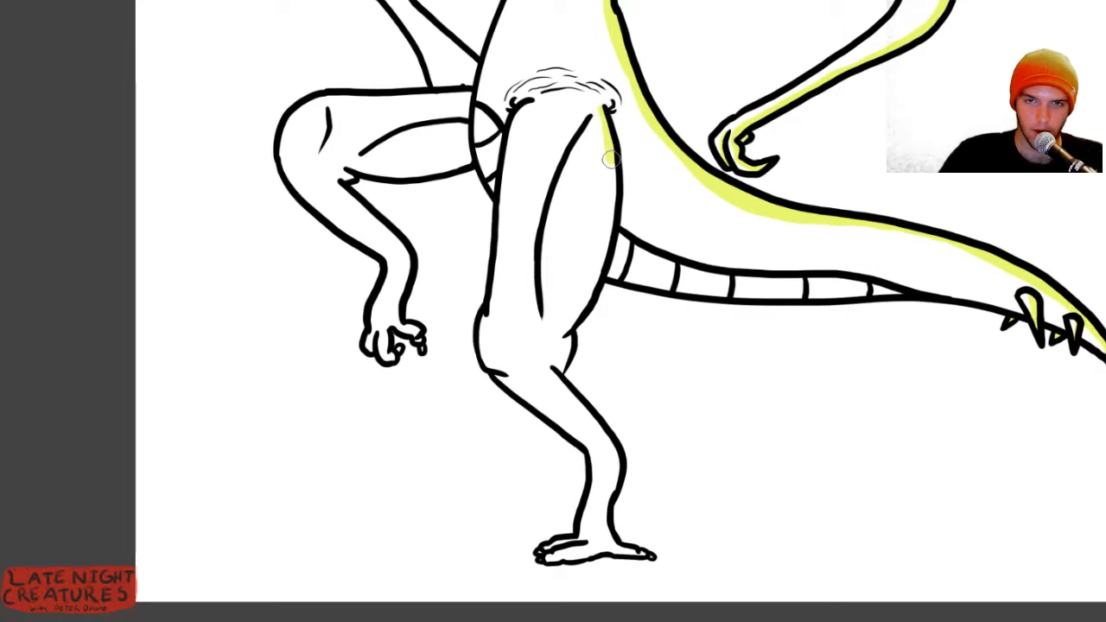
# Paint yellow shading down the leg's right edge, through the thigh to the lower leg.
pyautogui.moveTo(612, 157); pyautogui.dragTo(562, 341)
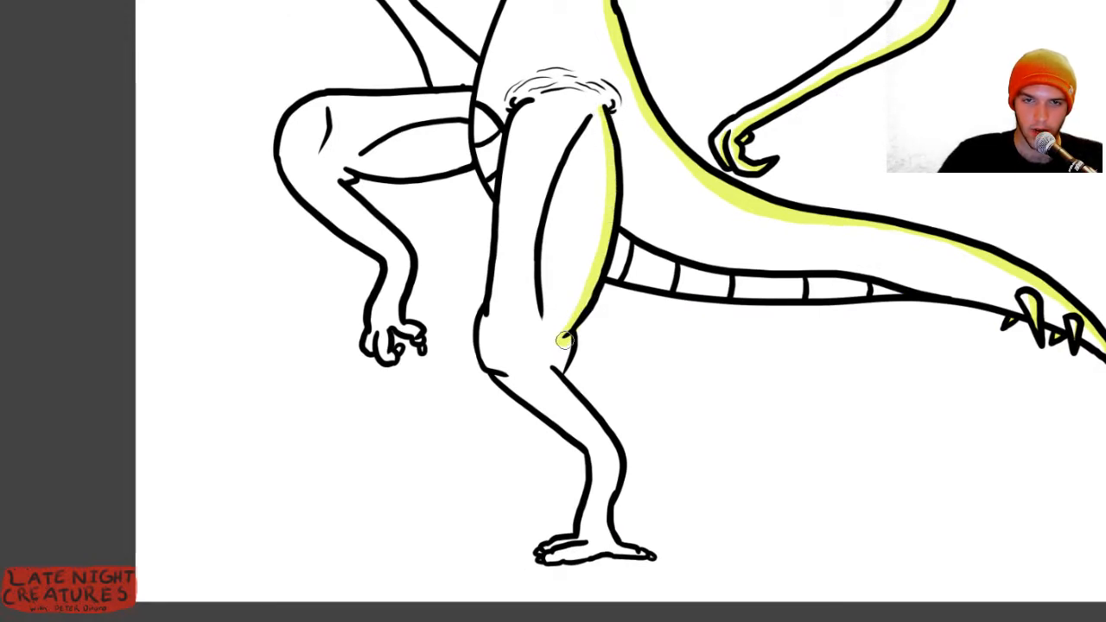
pyautogui.moveTo(560, 340); pyautogui.dragTo(598, 429)
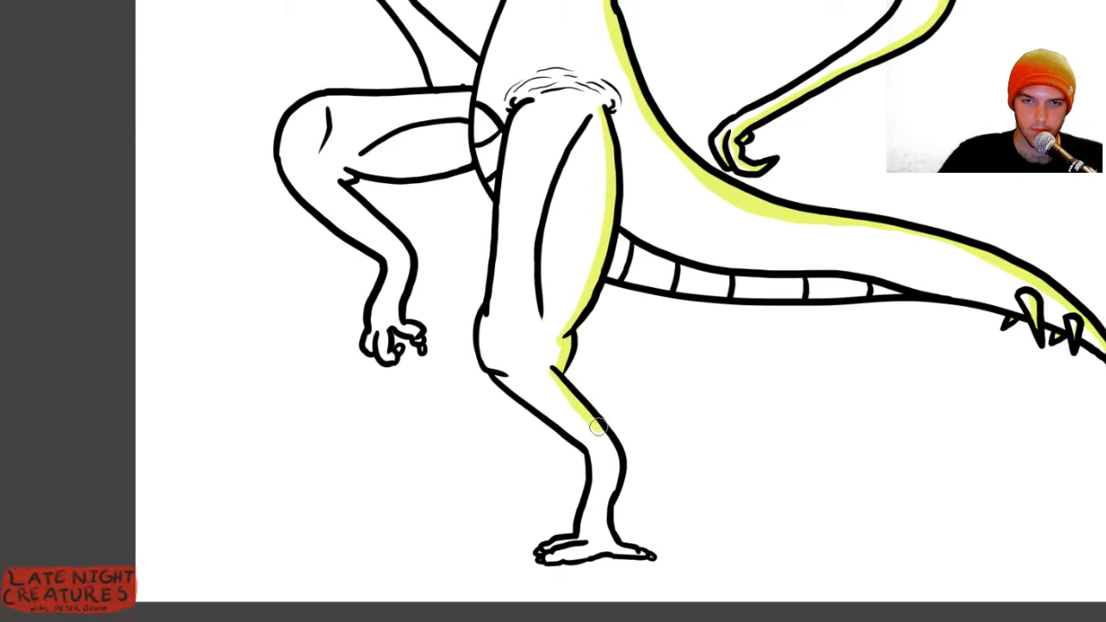
pyautogui.moveTo(599, 426); pyautogui.dragTo(620, 544)
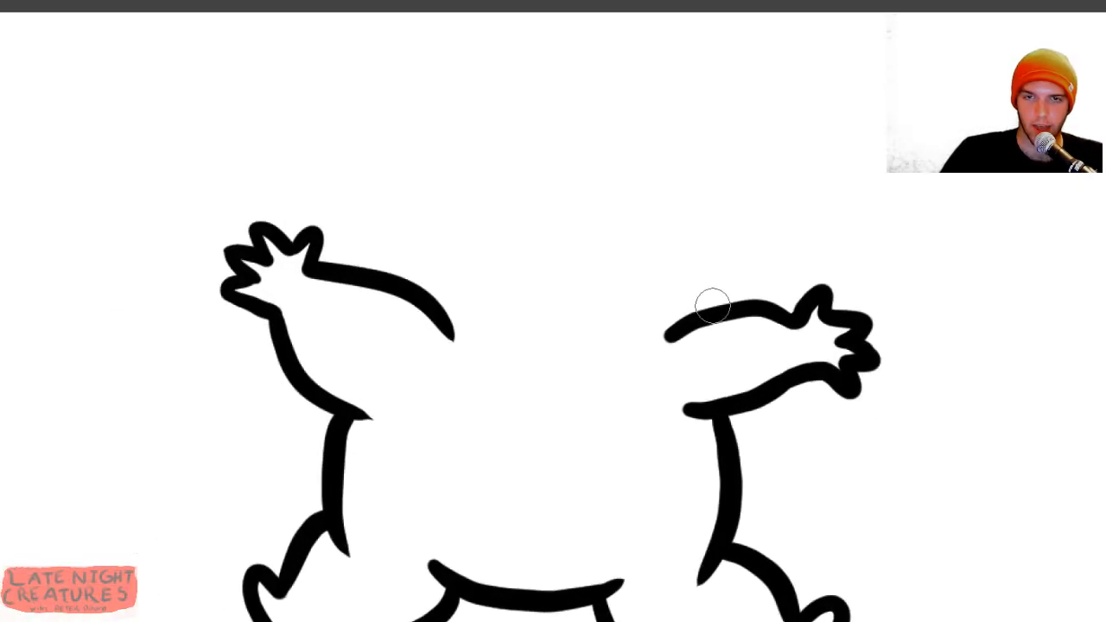
# Draw long curves rising from the right and left arms, plus a wavy beam right of the neck.
pyautogui.moveTo(710, 311); pyautogui.dragTo(906, 65)
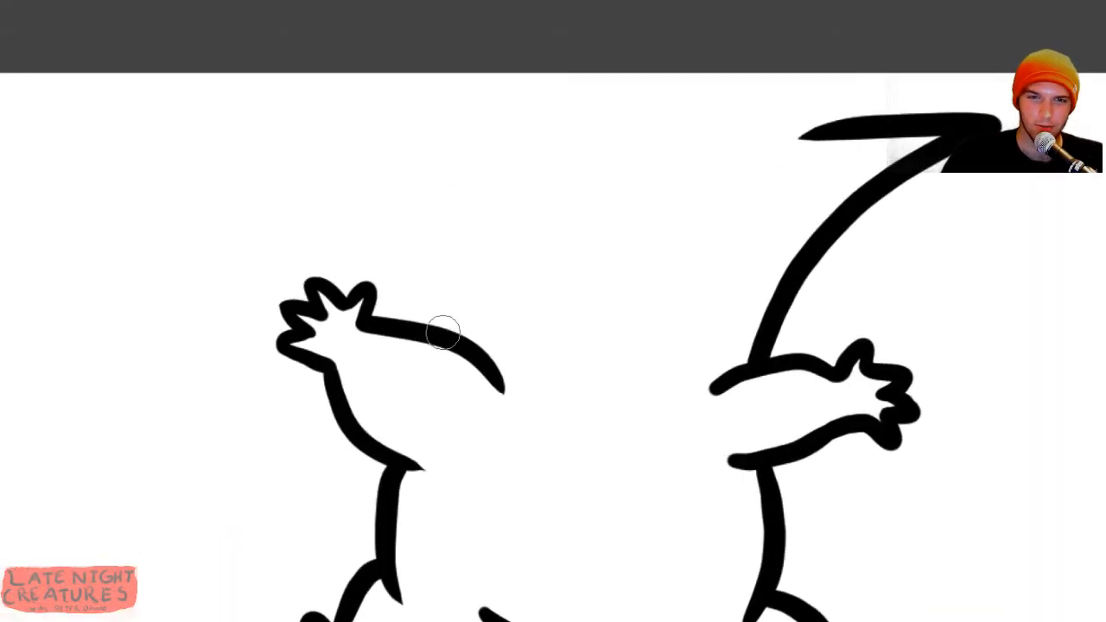
pyautogui.moveTo(444, 334); pyautogui.dragTo(586, 132)
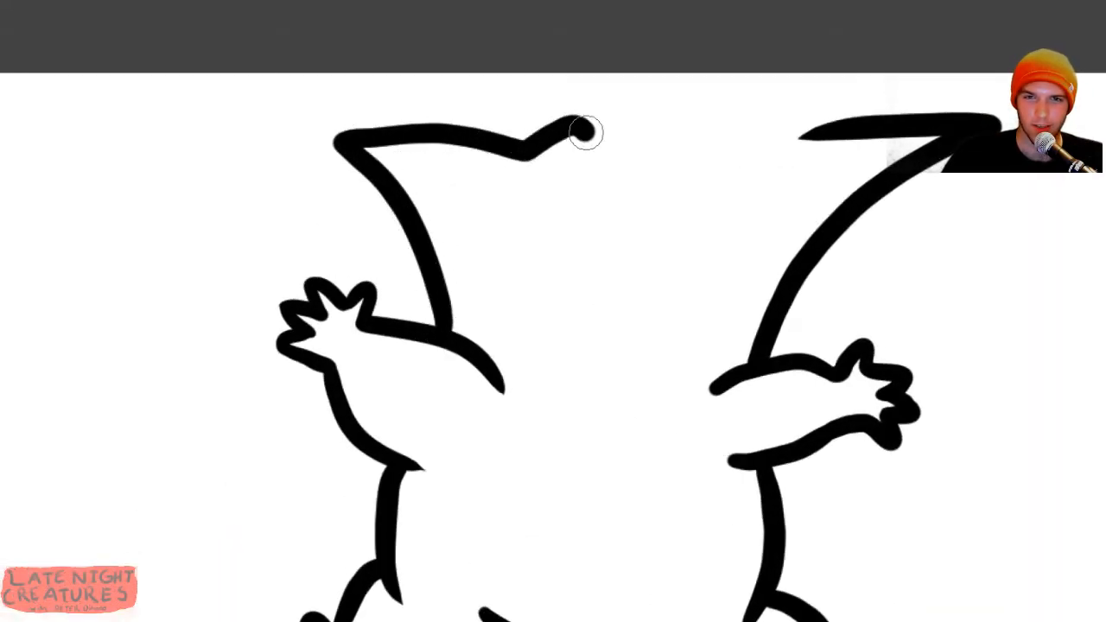
pyautogui.moveTo(587, 133); pyautogui.dragTo(793, 132)
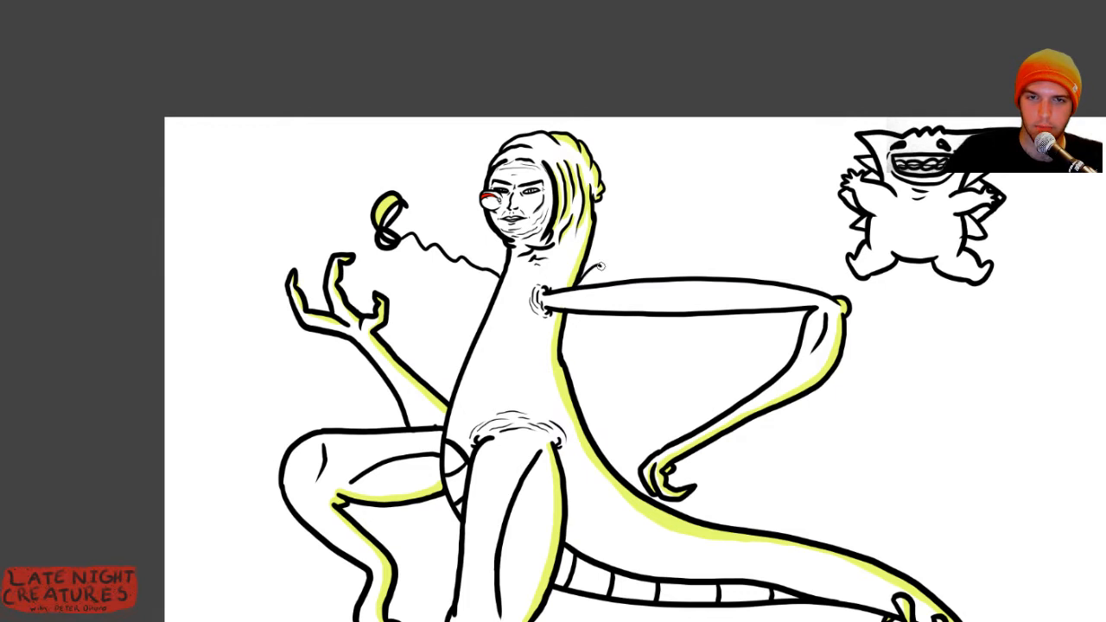
pyautogui.moveTo(599, 266); pyautogui.dragTo(795, 281)
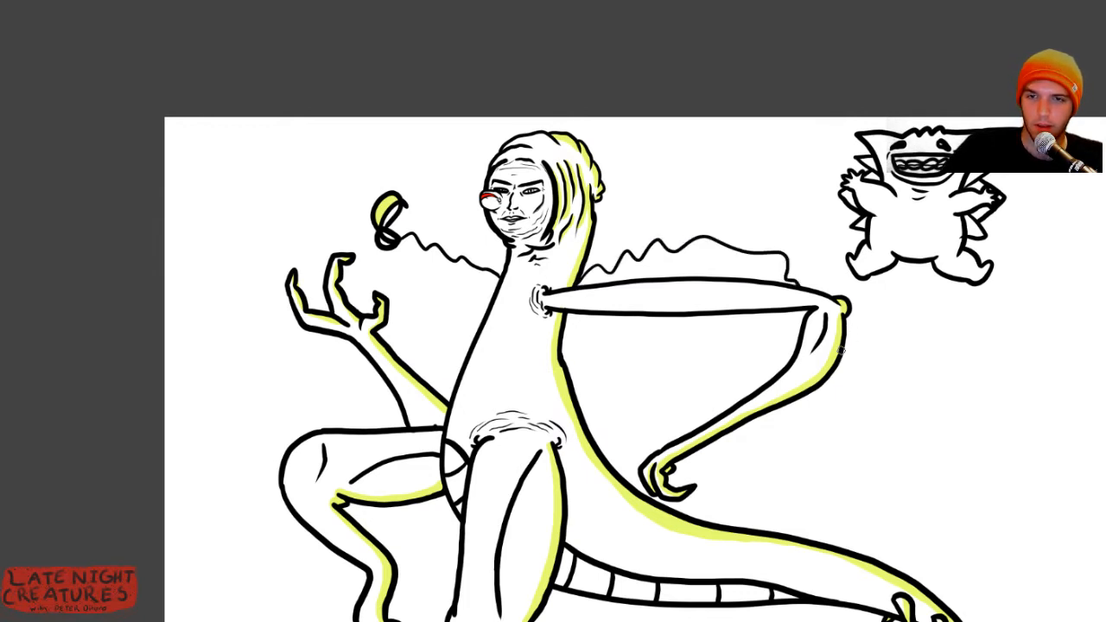